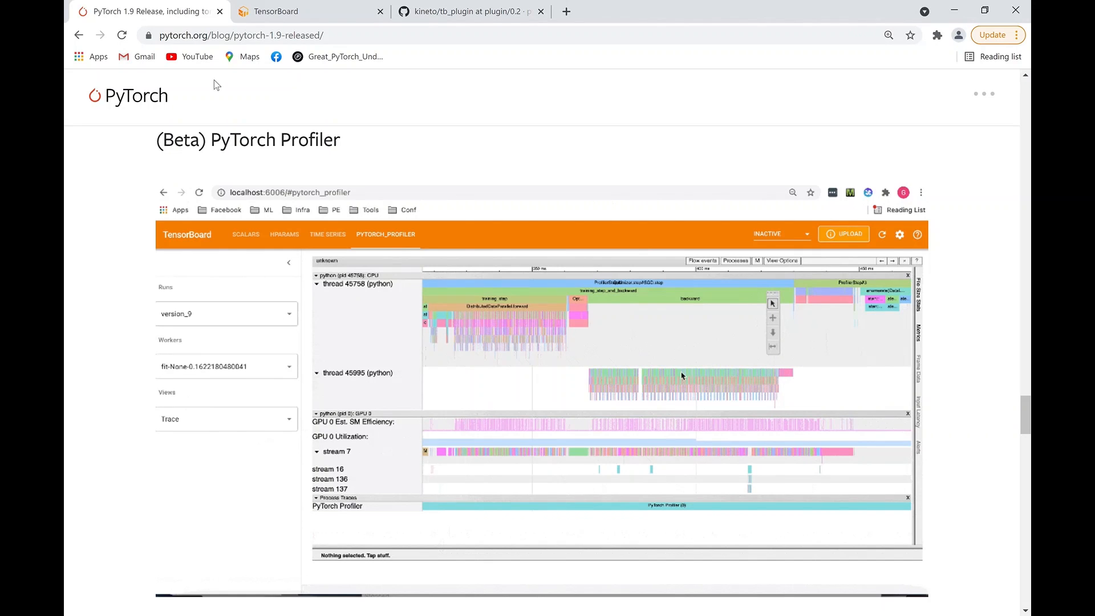
mouse_move(631, 352)
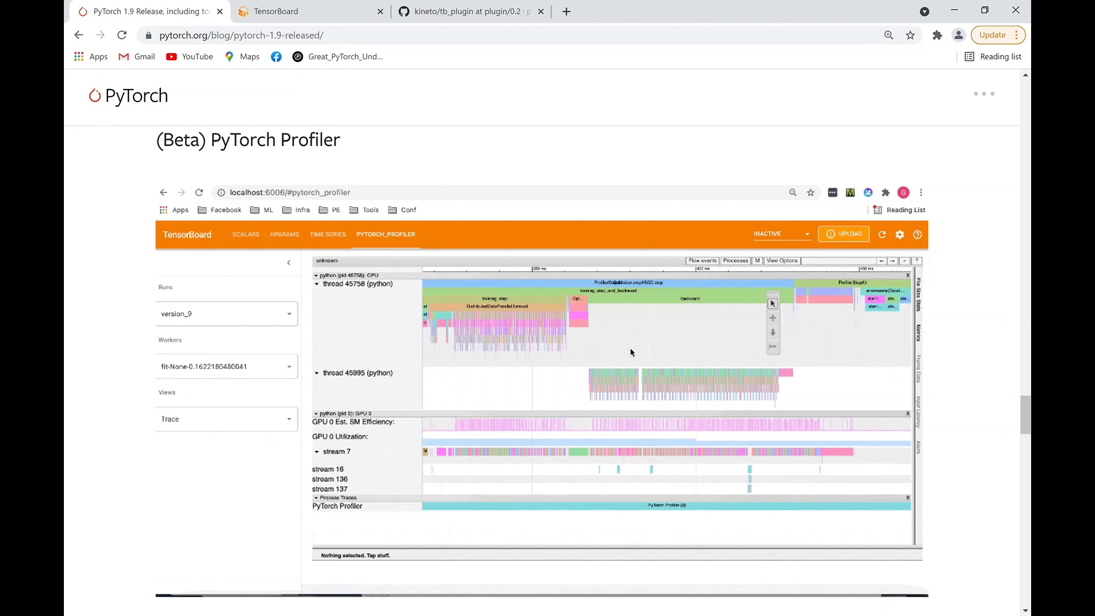
Step: Browse the 1.9 blog's profiler demo, then switch to the TensorBoard trace tab
click(226, 418)
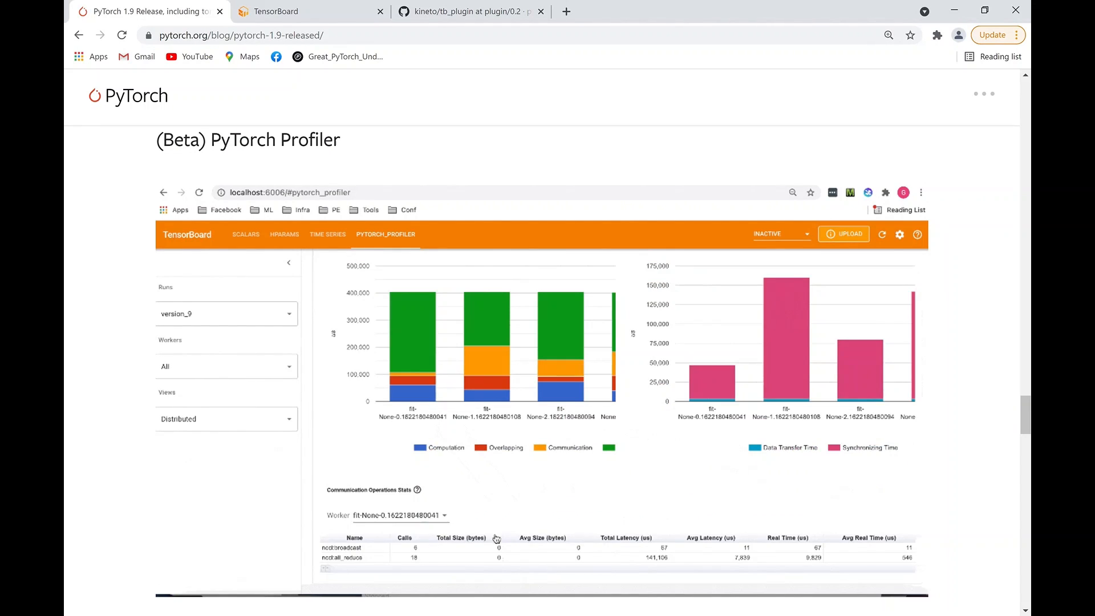
click(400, 514)
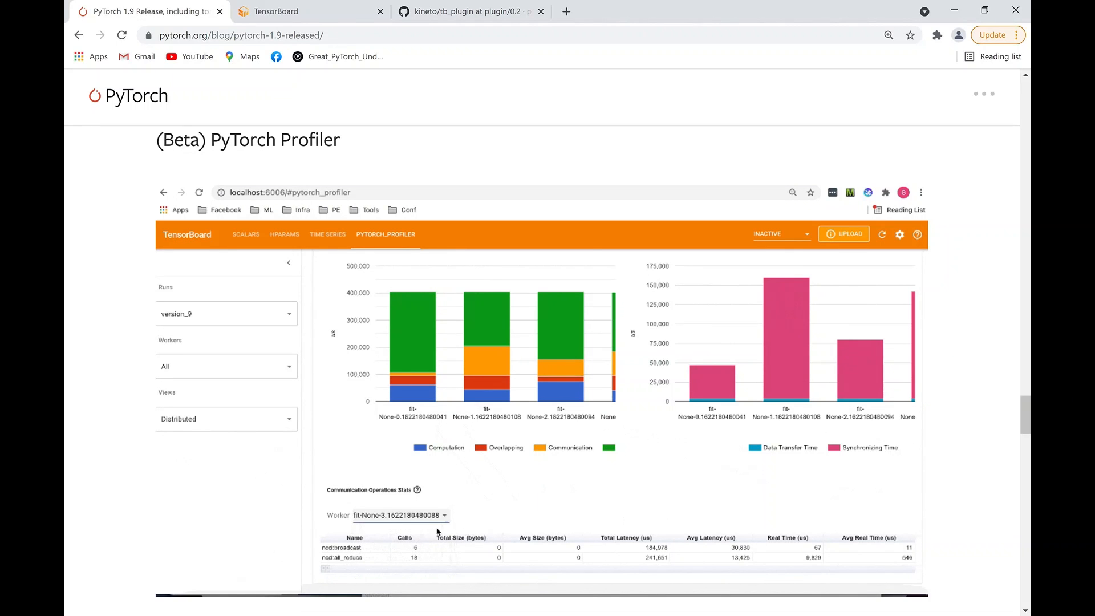
mouse_move(371, 406)
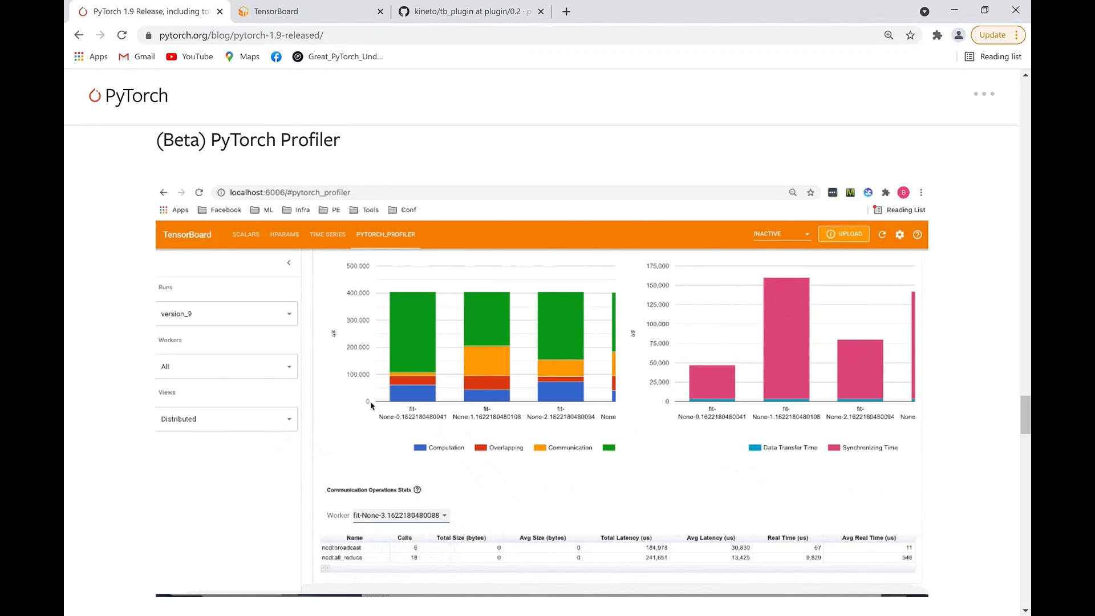
scroll(up, 3)
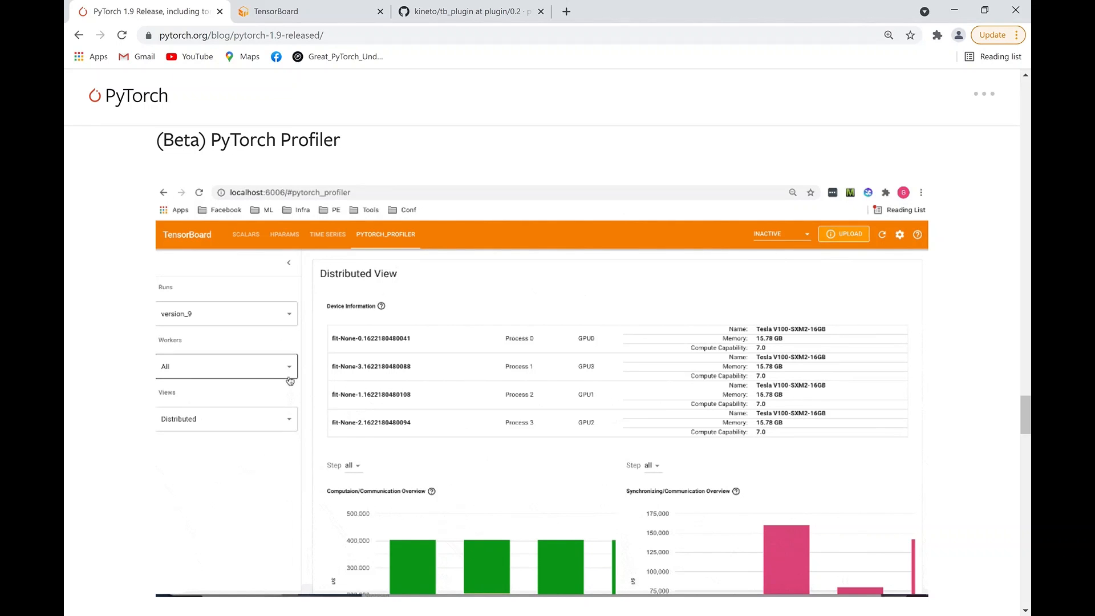
click(226, 367)
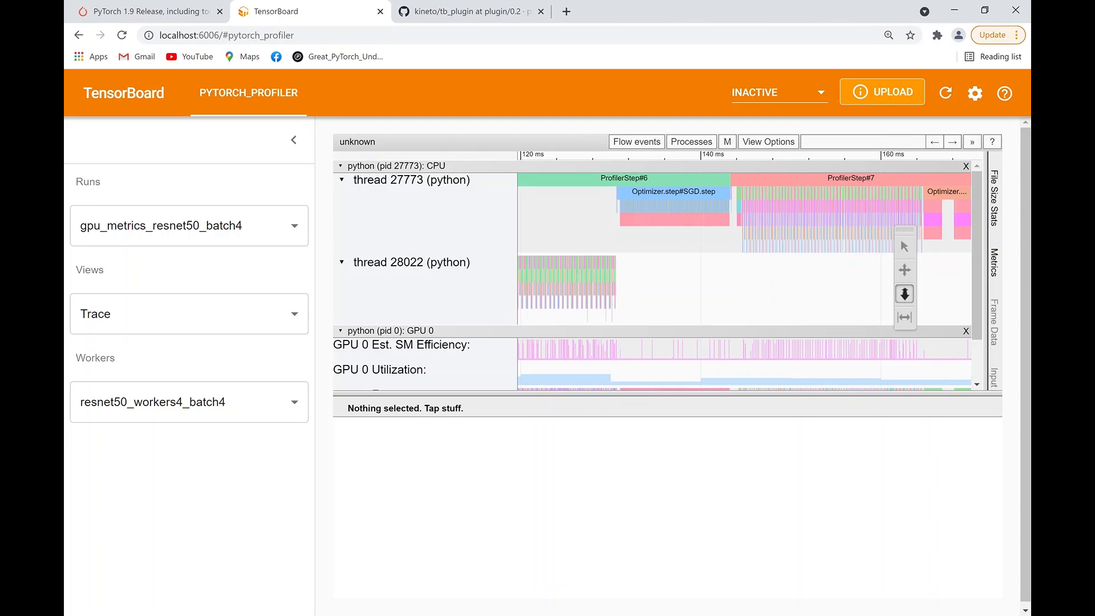
Step: Show the memory_view run's Memory view on GPU0, then choose the distributed_bert run
click(188, 225)
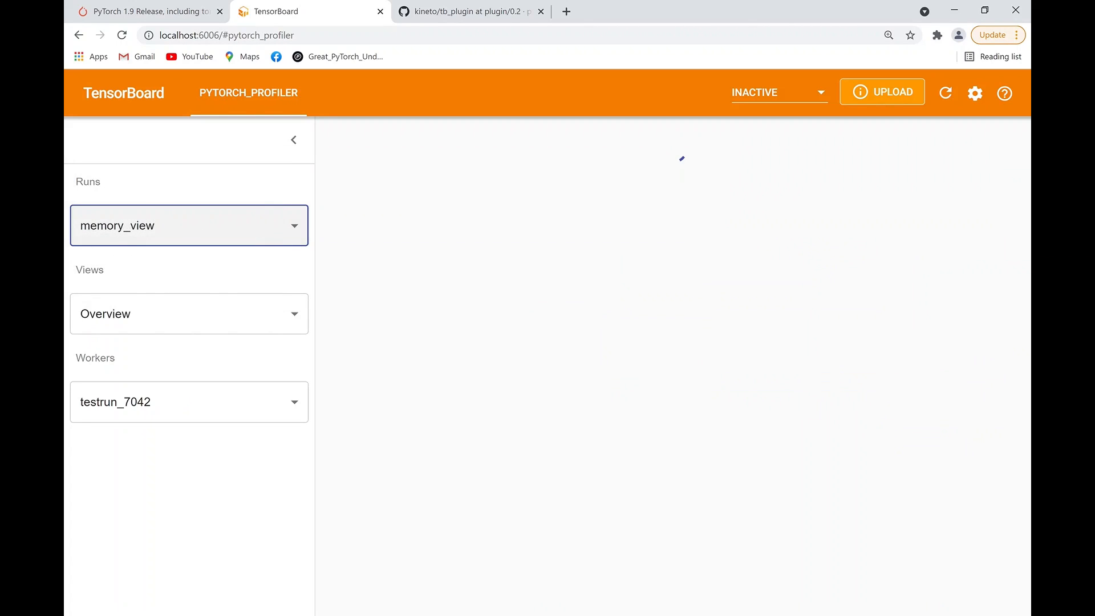
click(189, 313)
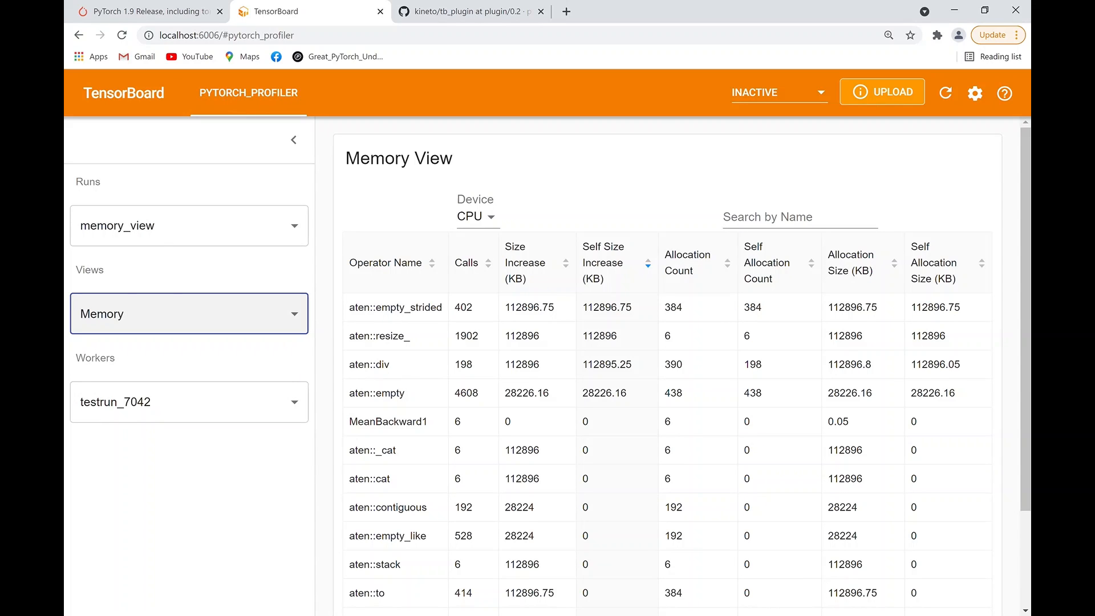
mouse_move(325, 292)
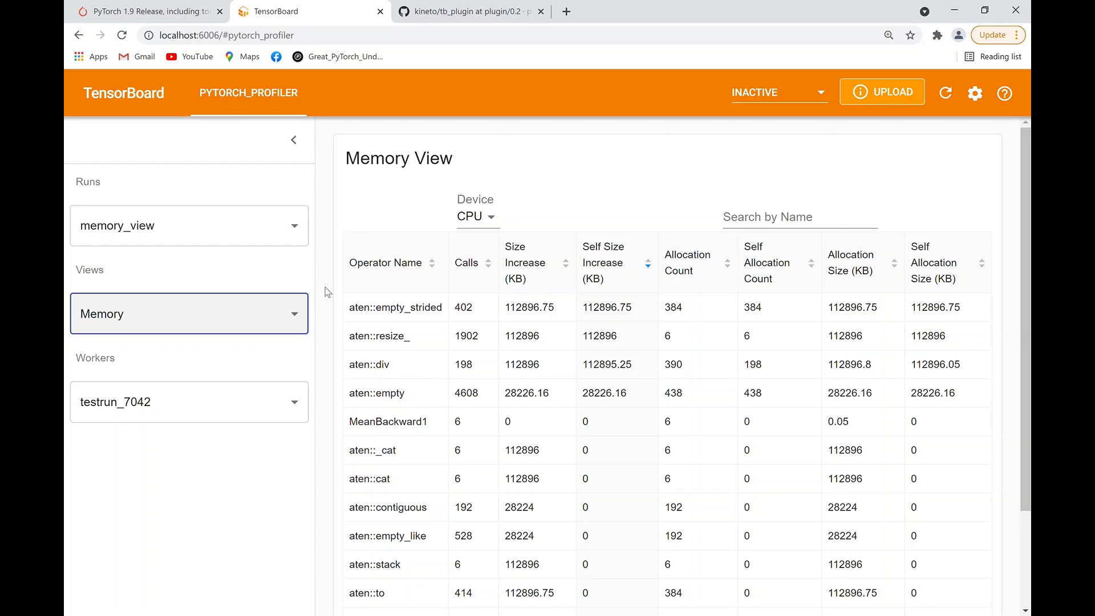
mouse_move(426, 269)
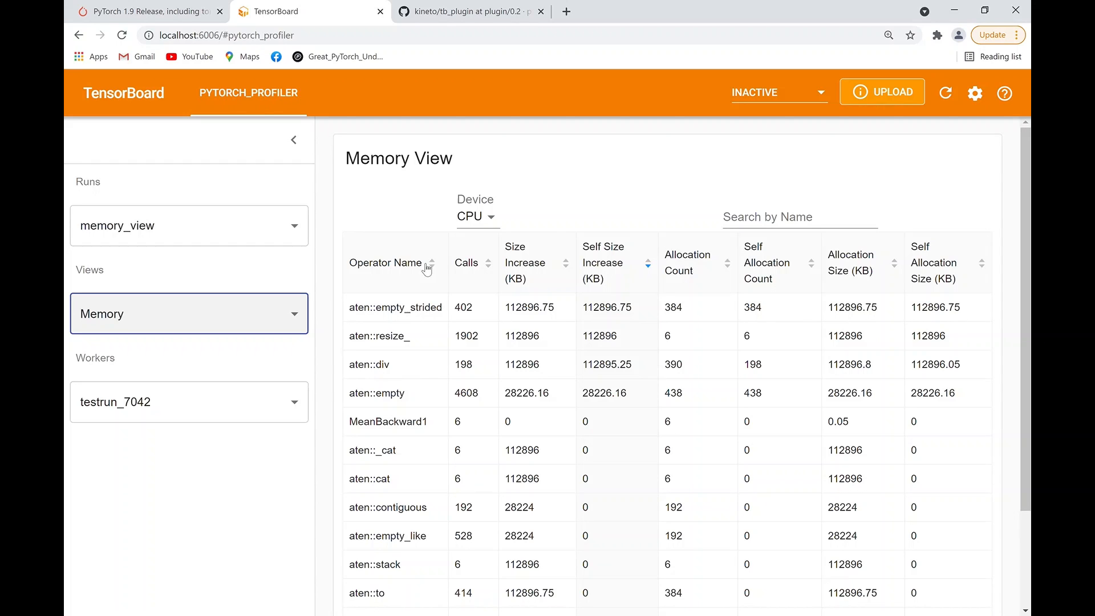
click(477, 216)
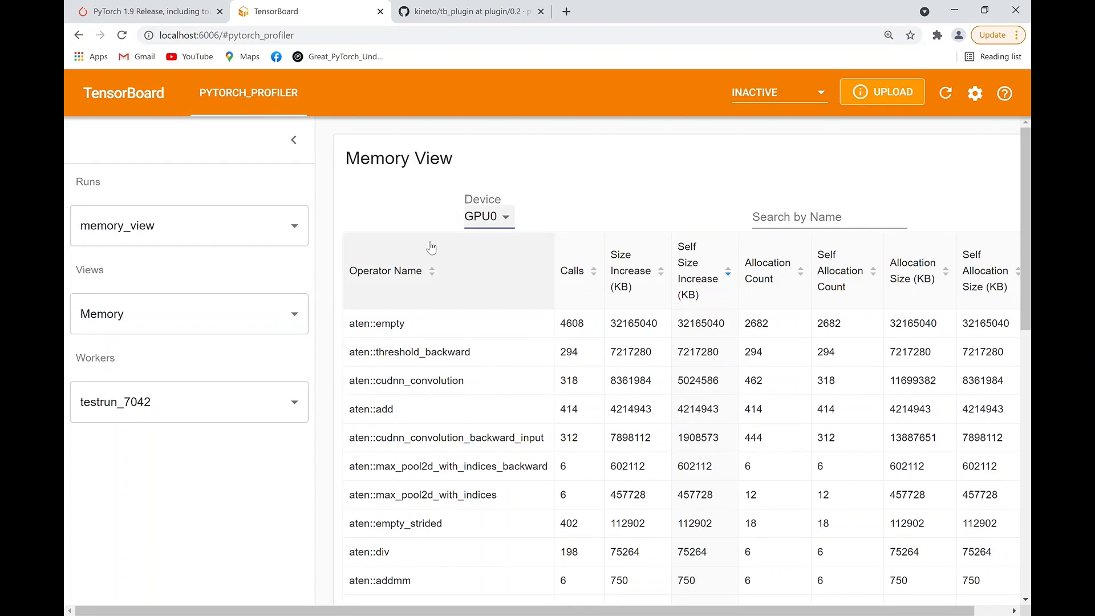
mouse_move(464, 287)
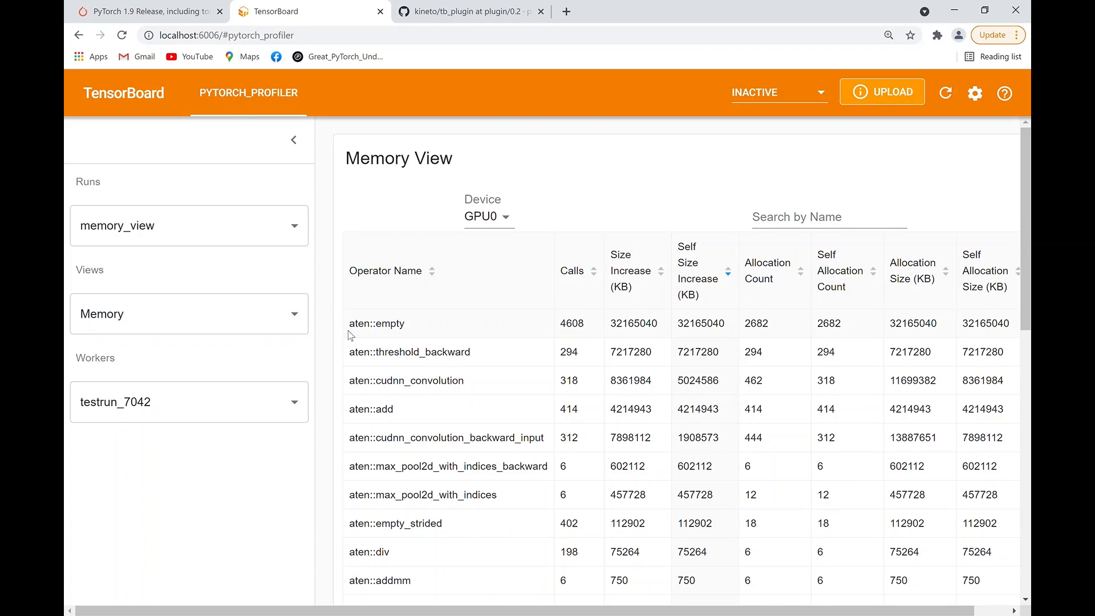
double_click(376, 323)
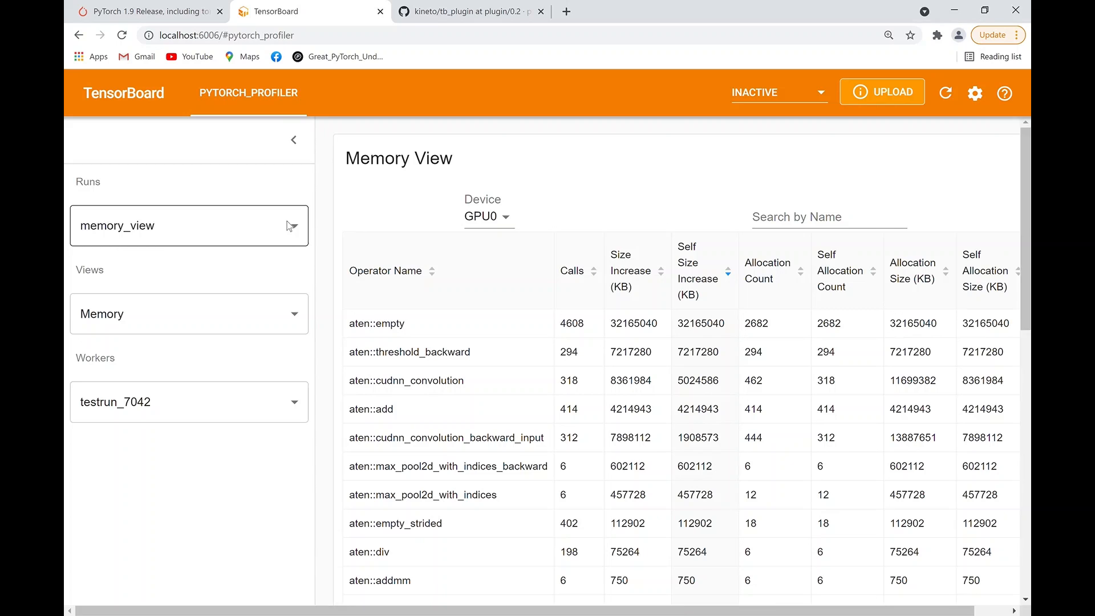
click(188, 224)
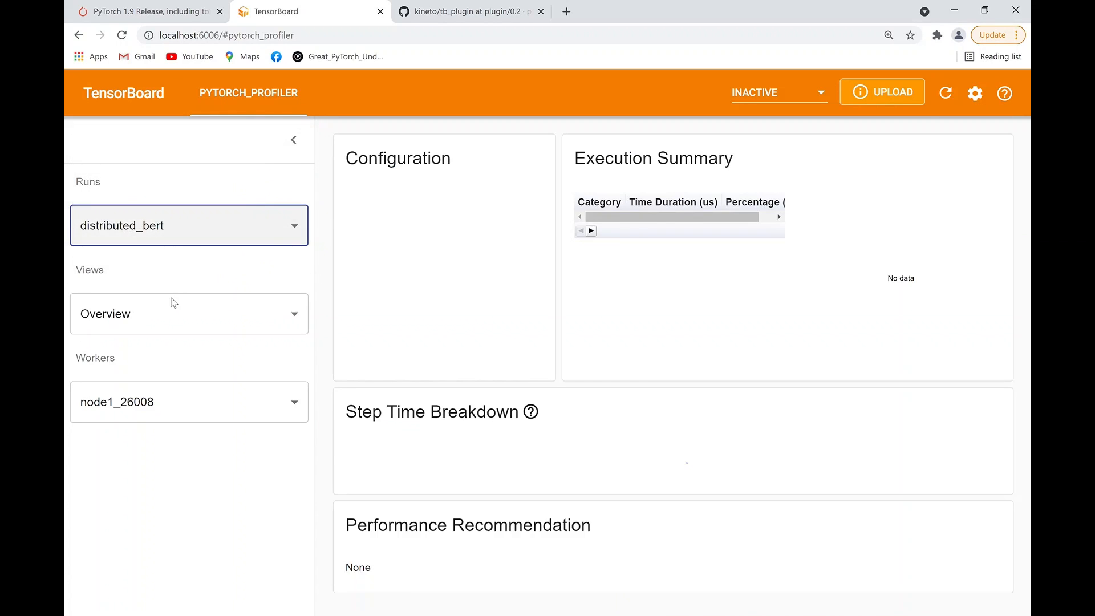
Step: Open distributed_bert's Distributed view and review per-node computation and communication charts
click(189, 313)
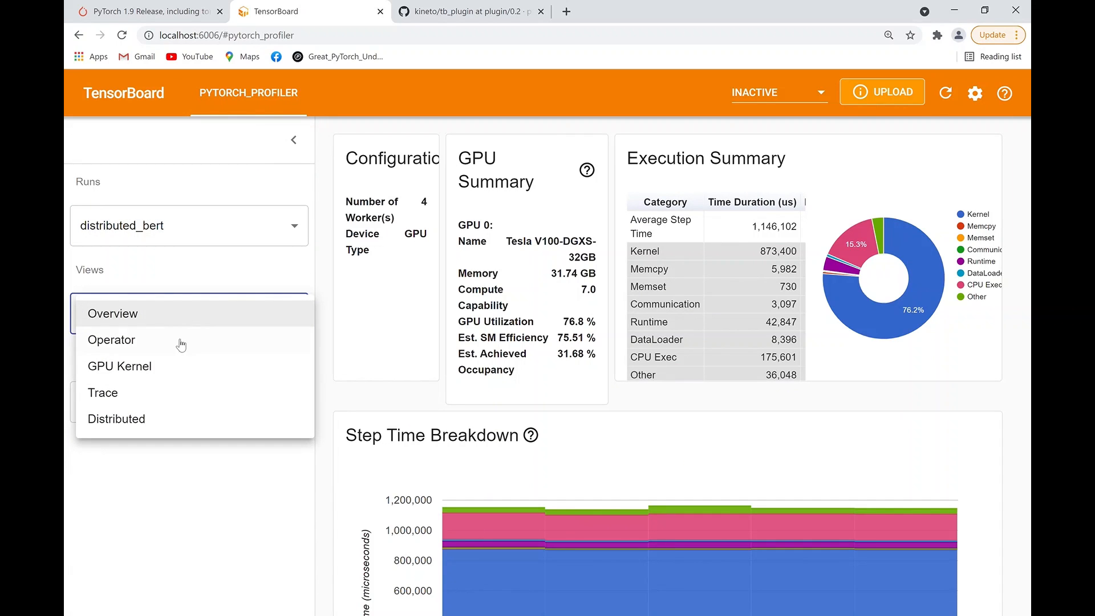
click(116, 418)
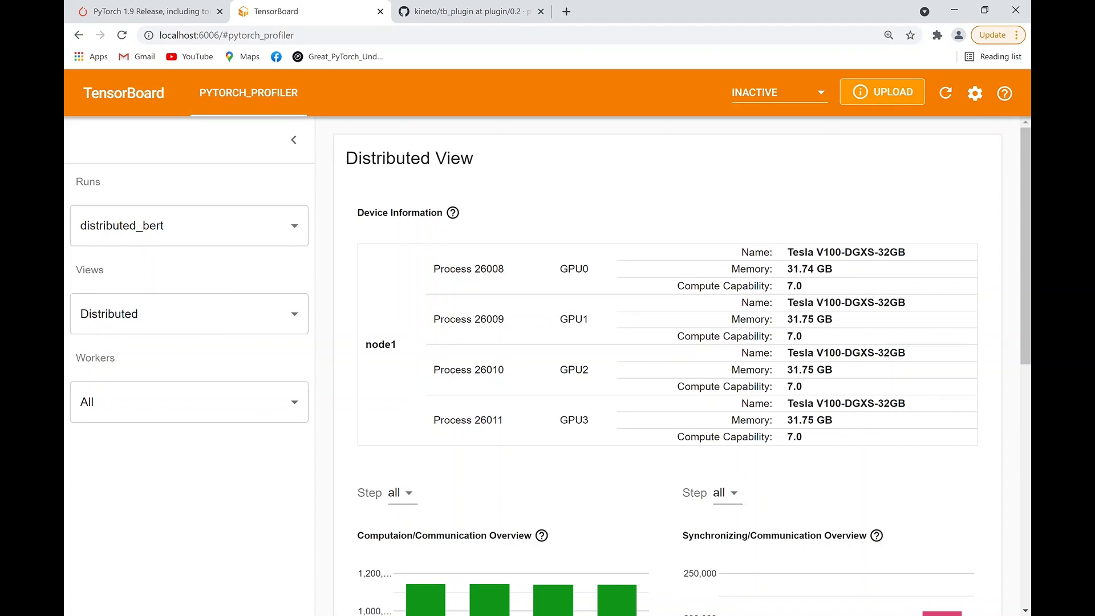
mouse_move(323, 401)
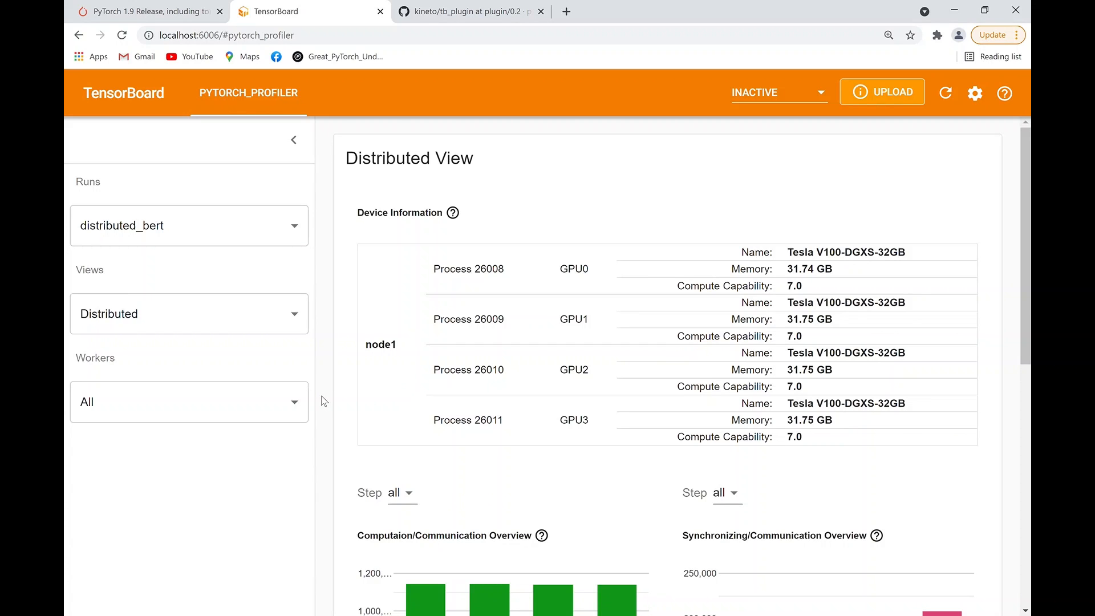
scroll(down, 3)
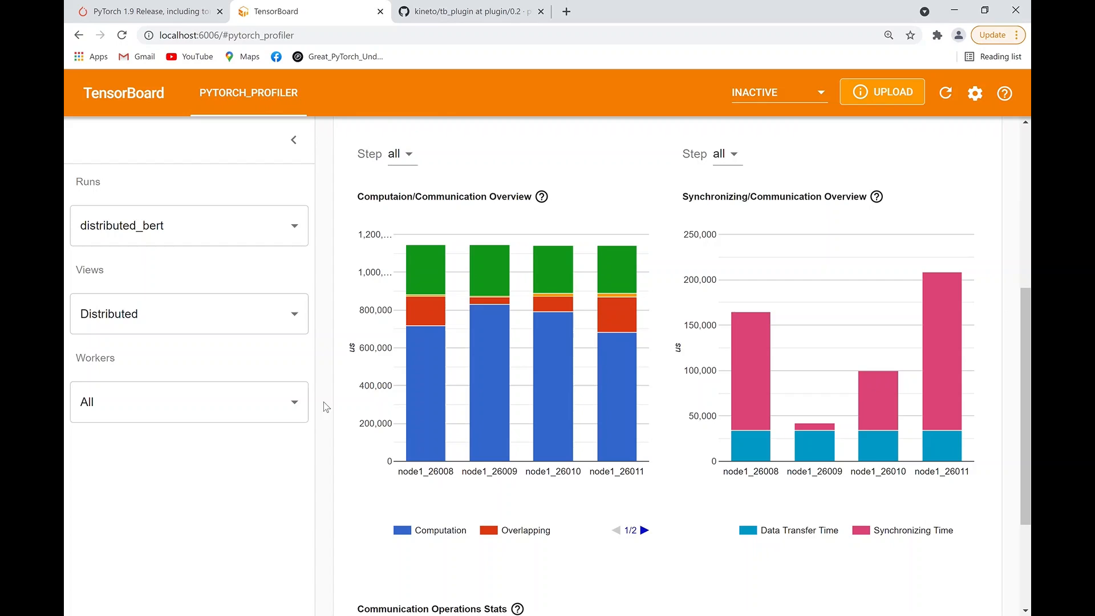
mouse_move(688, 321)
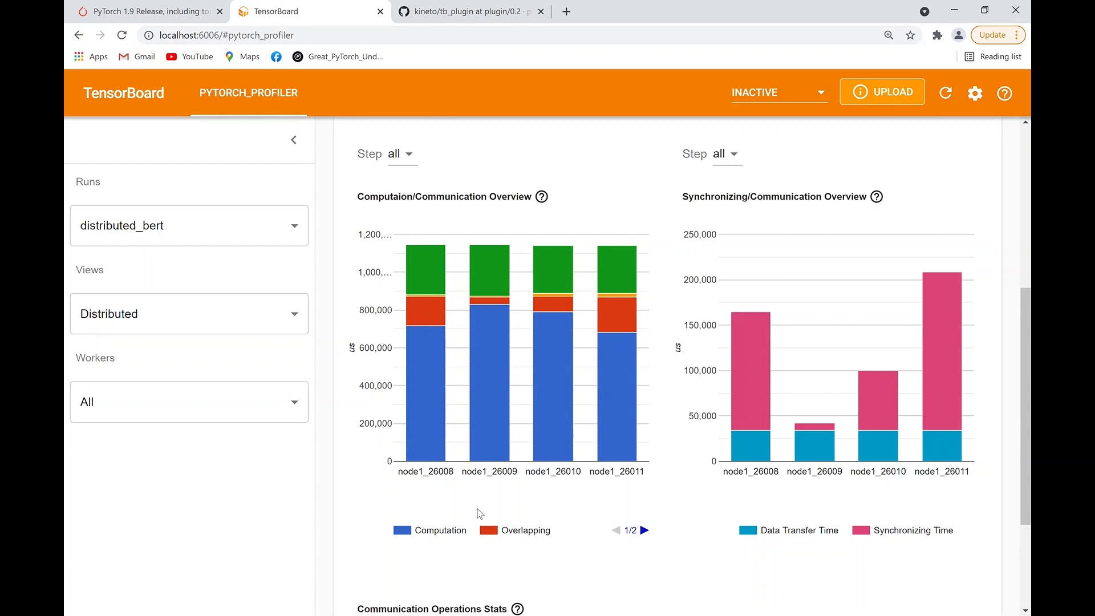
mouse_move(424, 367)
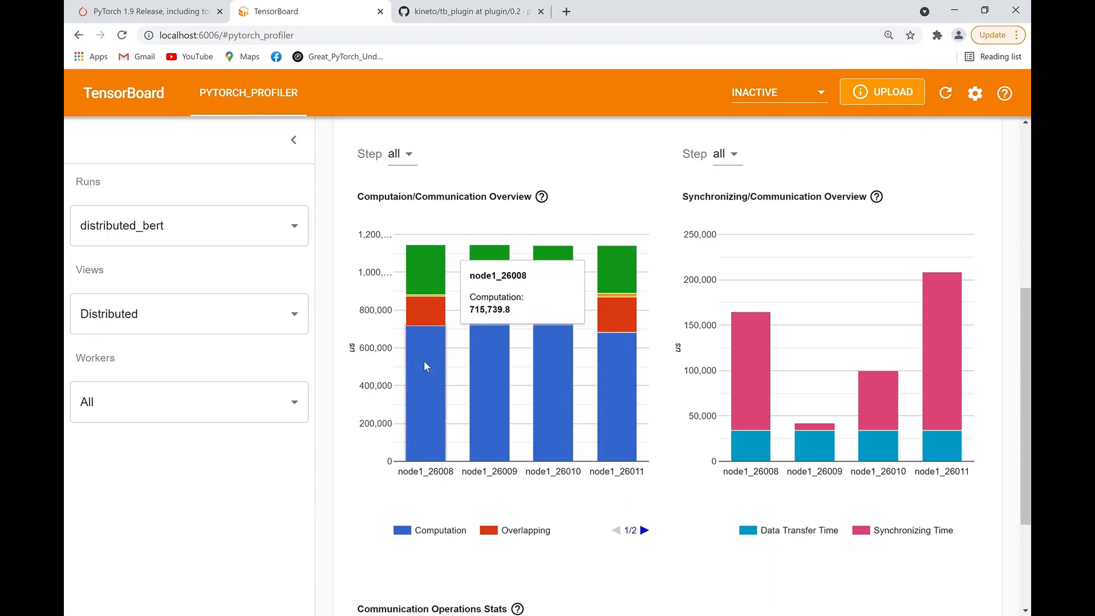
mouse_move(426, 419)
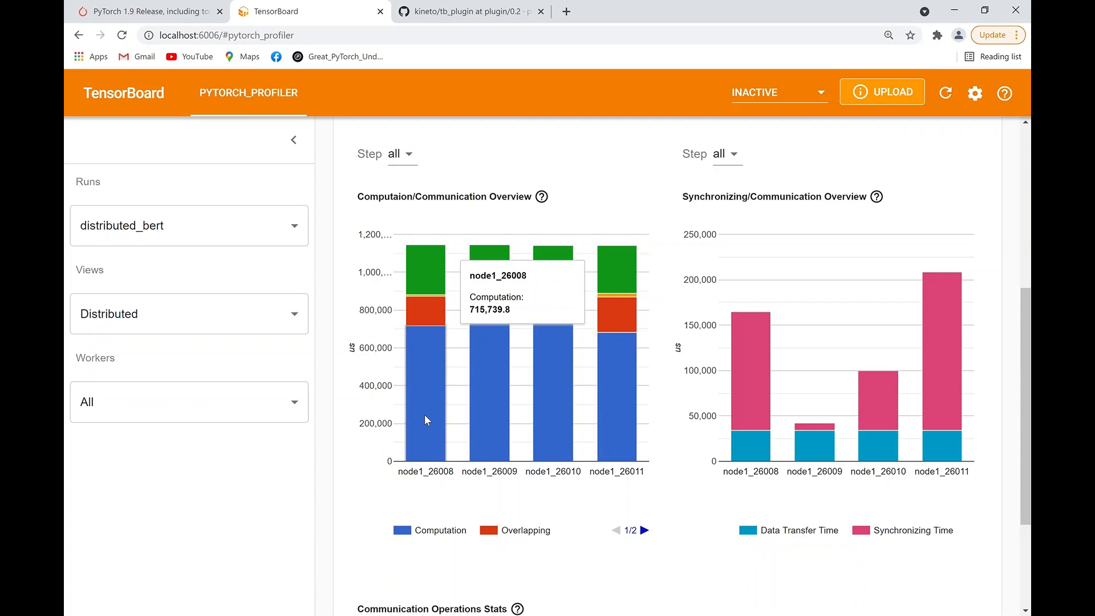
mouse_move(429, 314)
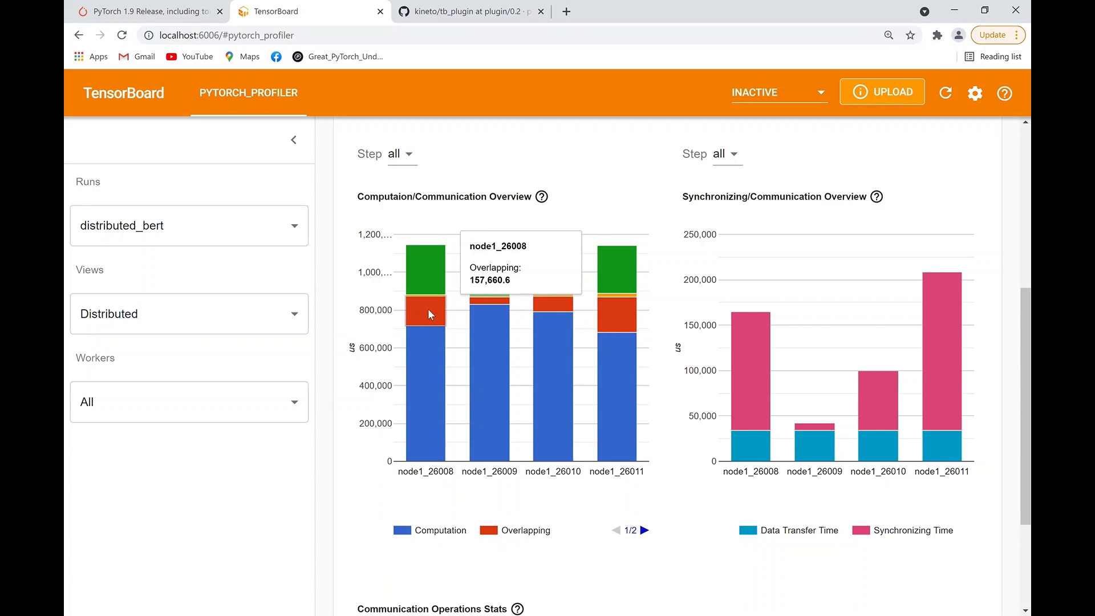
mouse_move(495, 342)
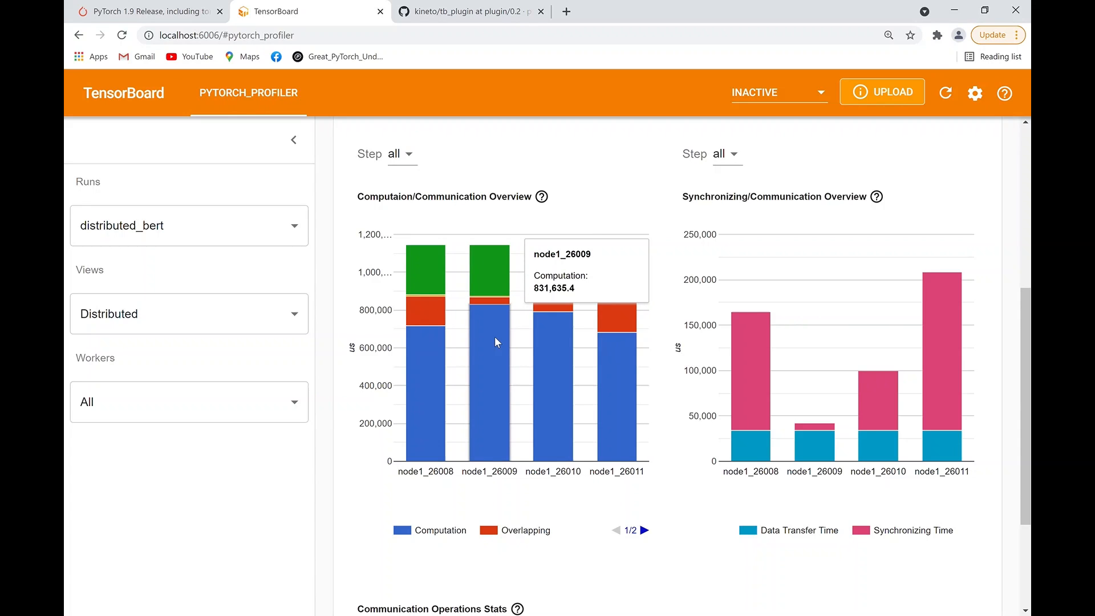
mouse_move(492, 324)
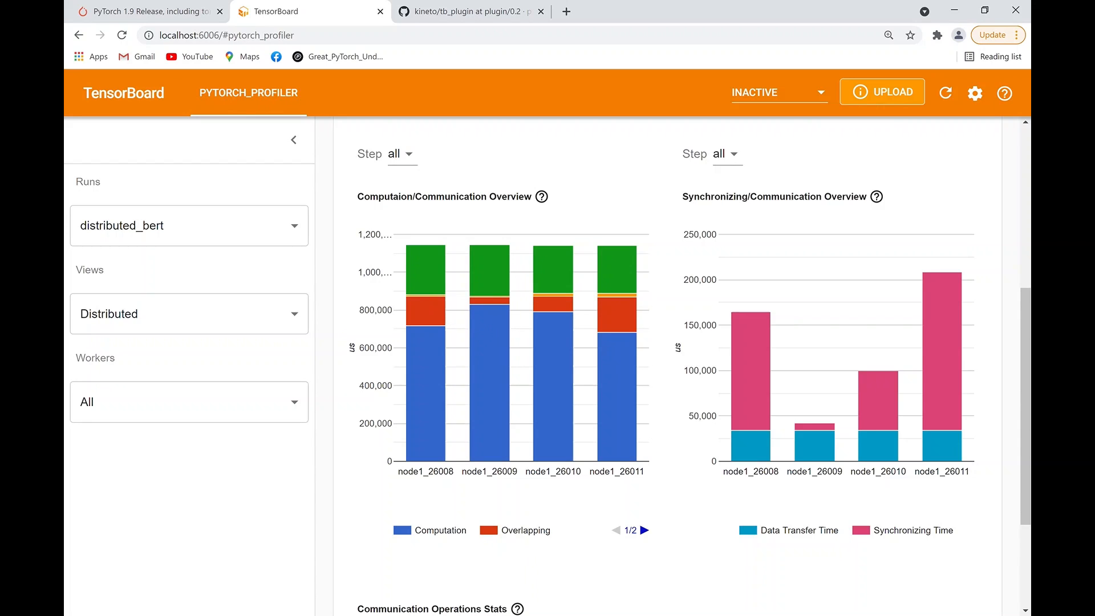
mouse_move(271, 469)
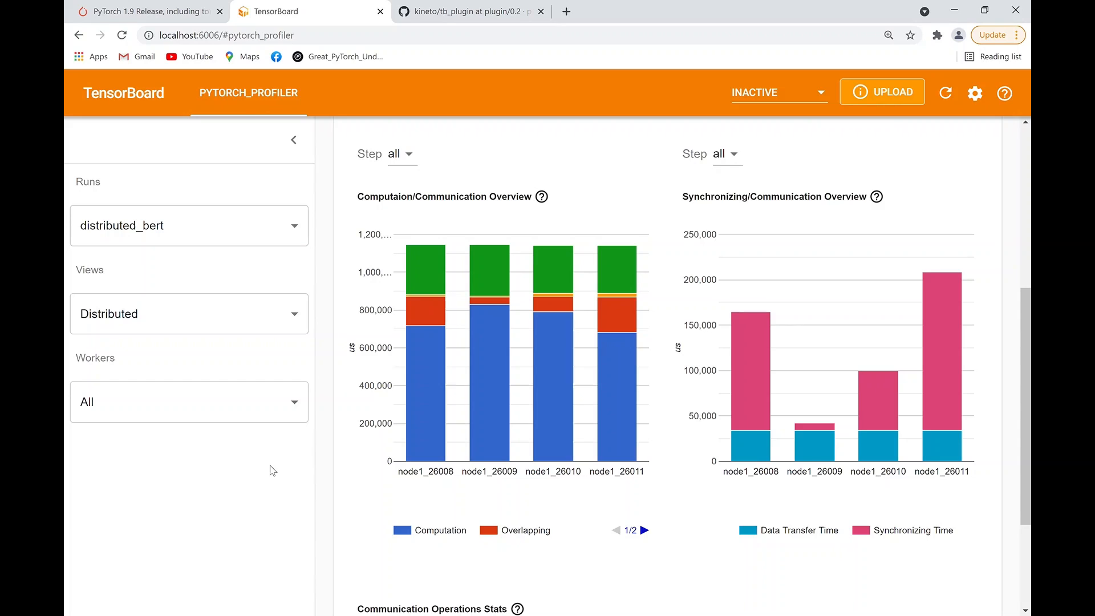
mouse_move(283, 469)
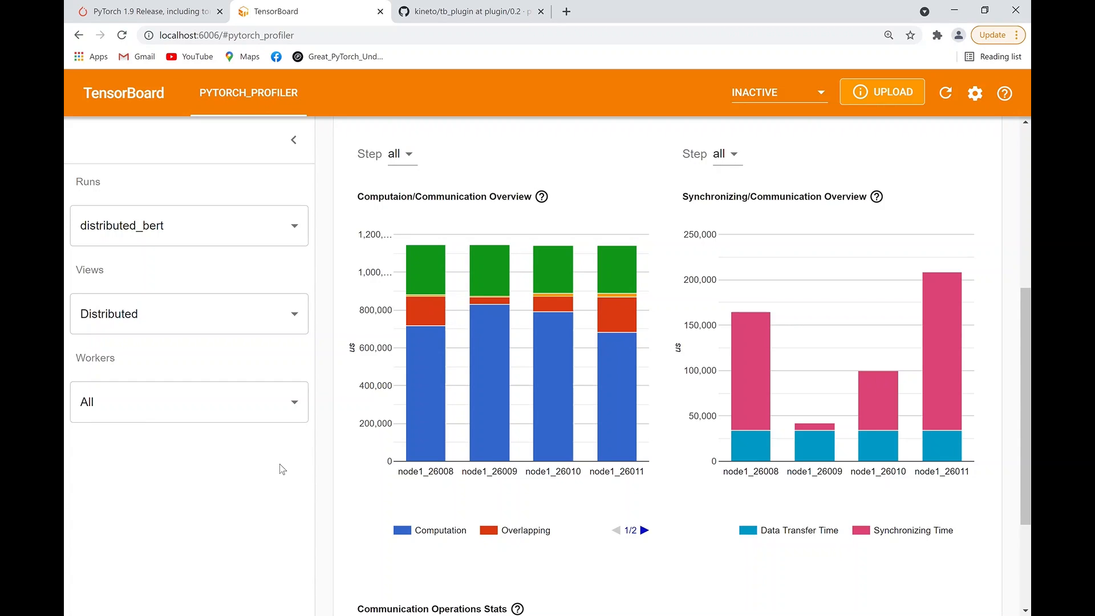
click(188, 225)
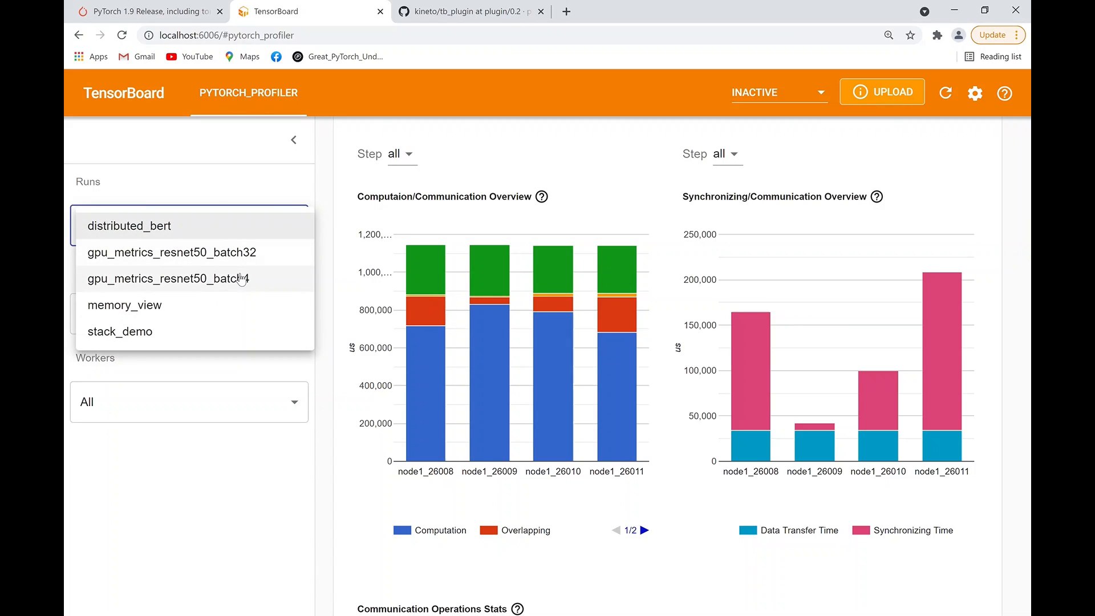
Step: Load gpu_metrics_resnet50_batch4's Overview and scroll to the low-utilization recommendation
click(167, 277)
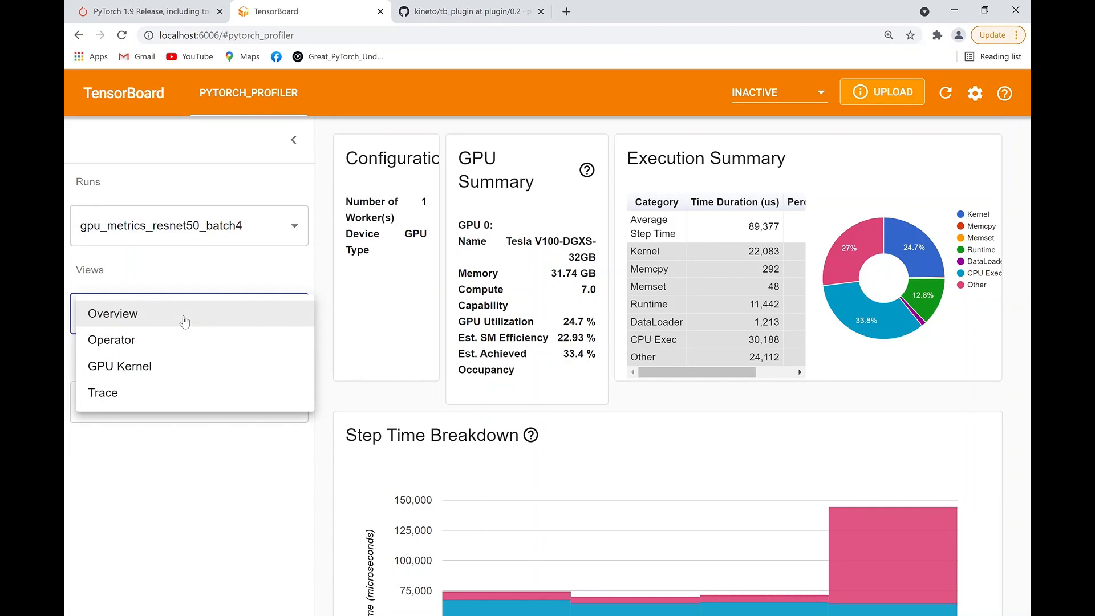
click(112, 313)
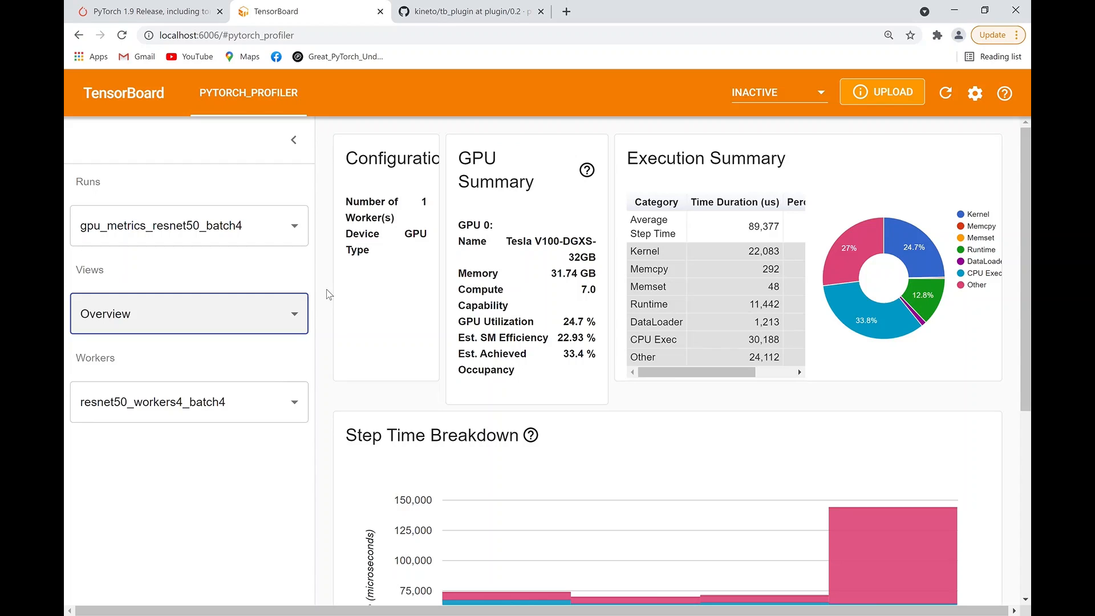
mouse_move(455, 321)
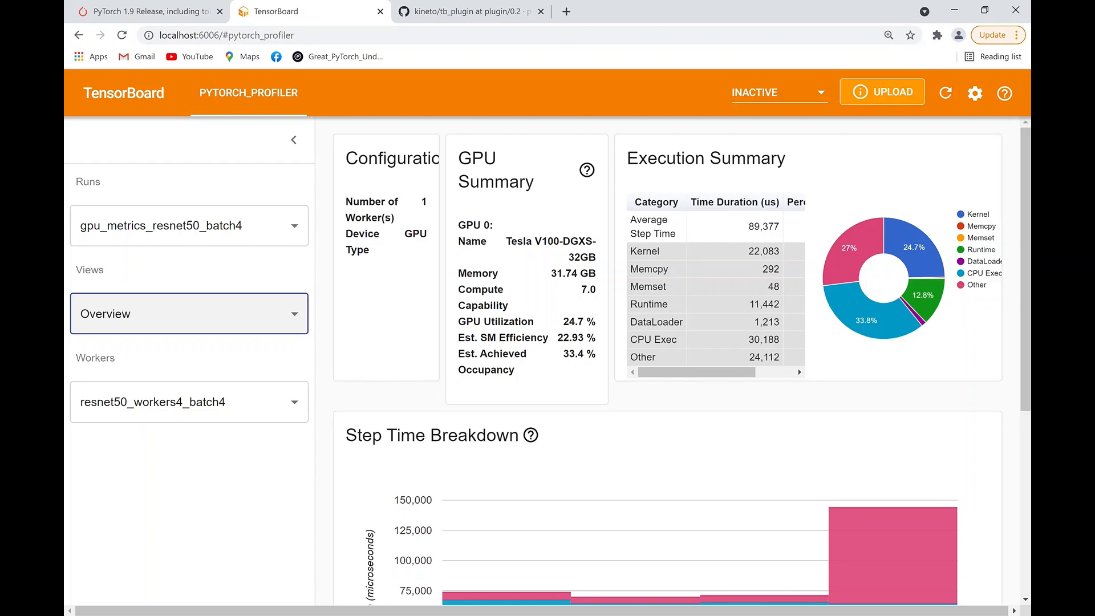
mouse_move(198, 270)
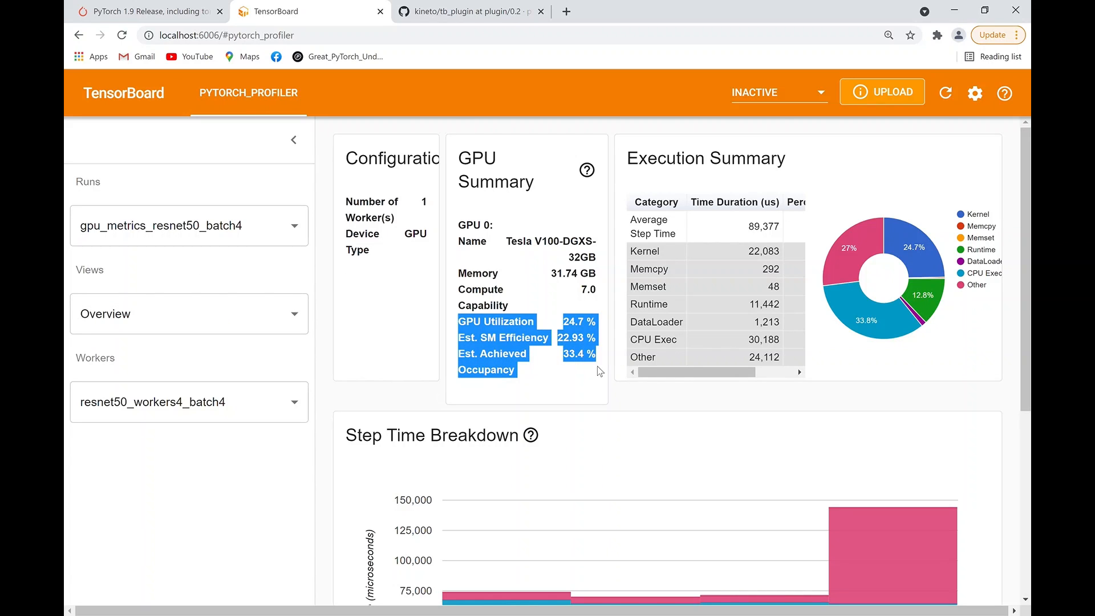
mouse_move(589, 348)
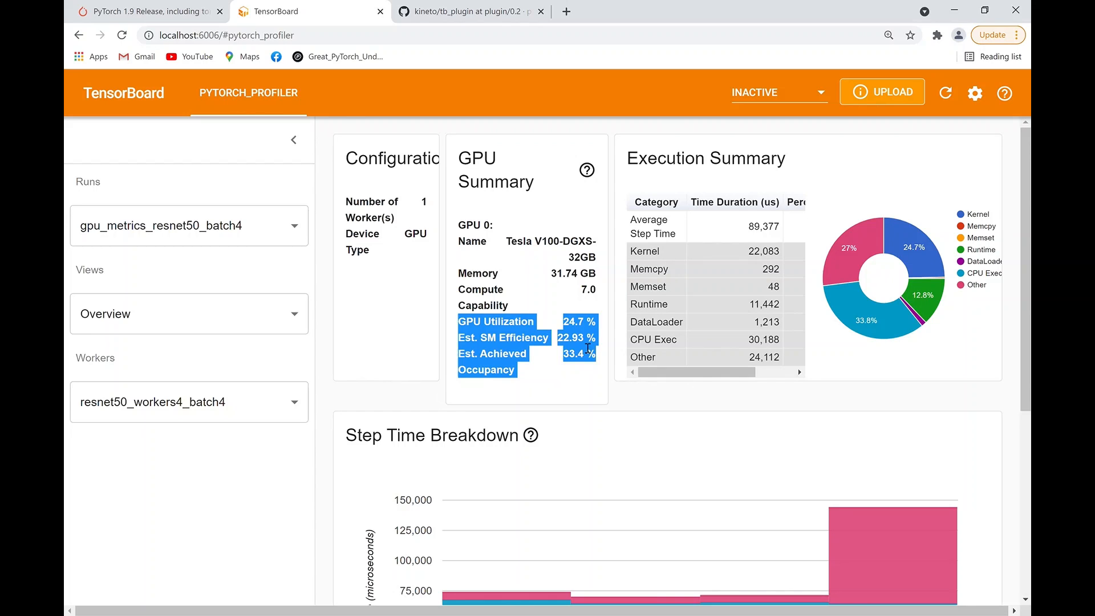
mouse_move(323, 423)
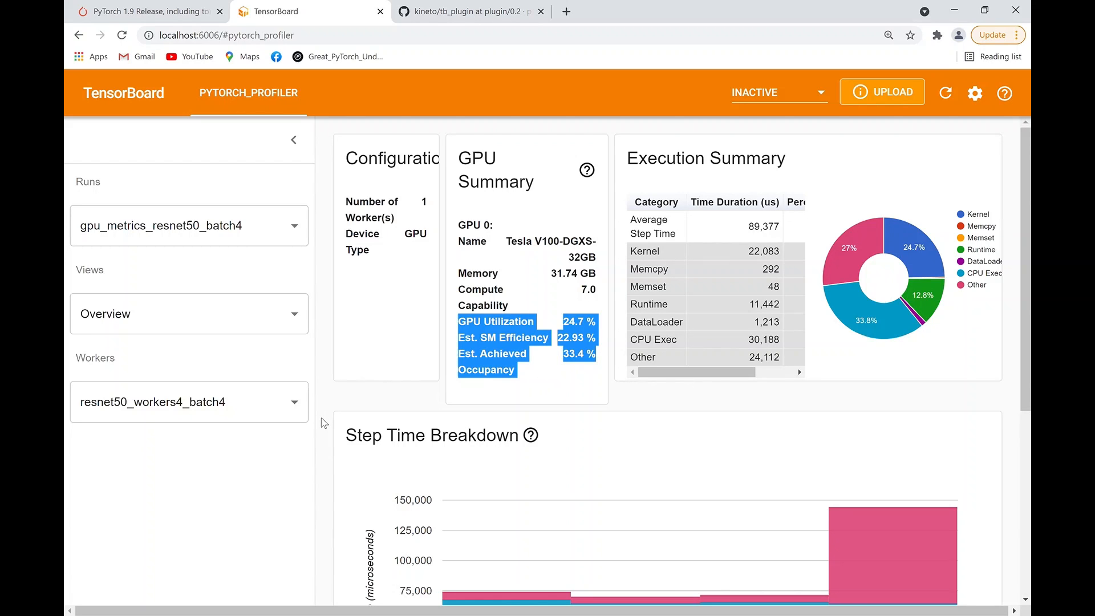
scroll(down, 3)
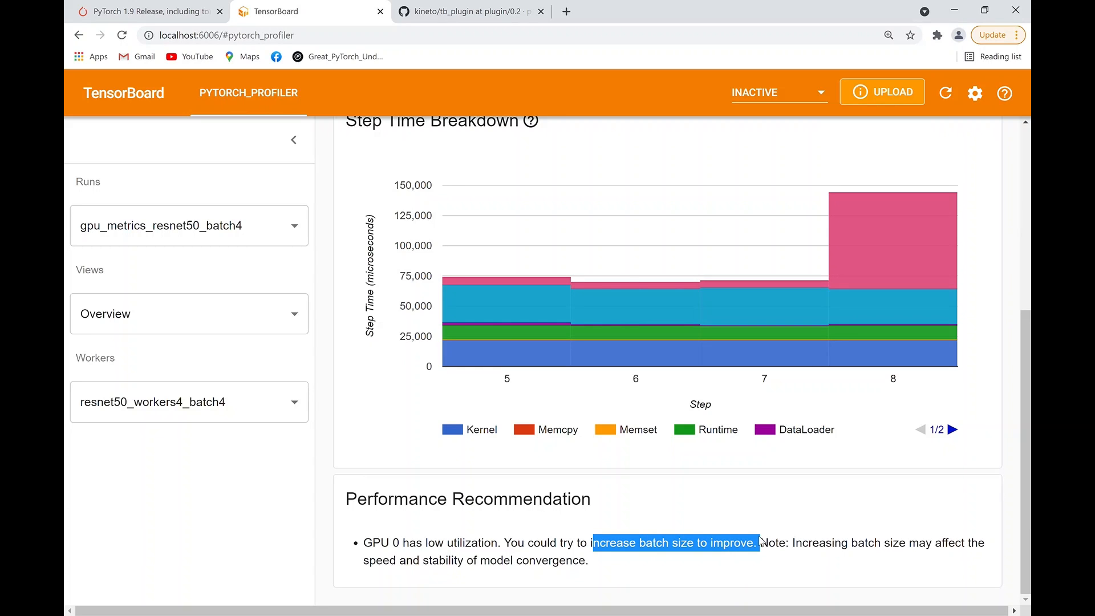
mouse_move(292, 245)
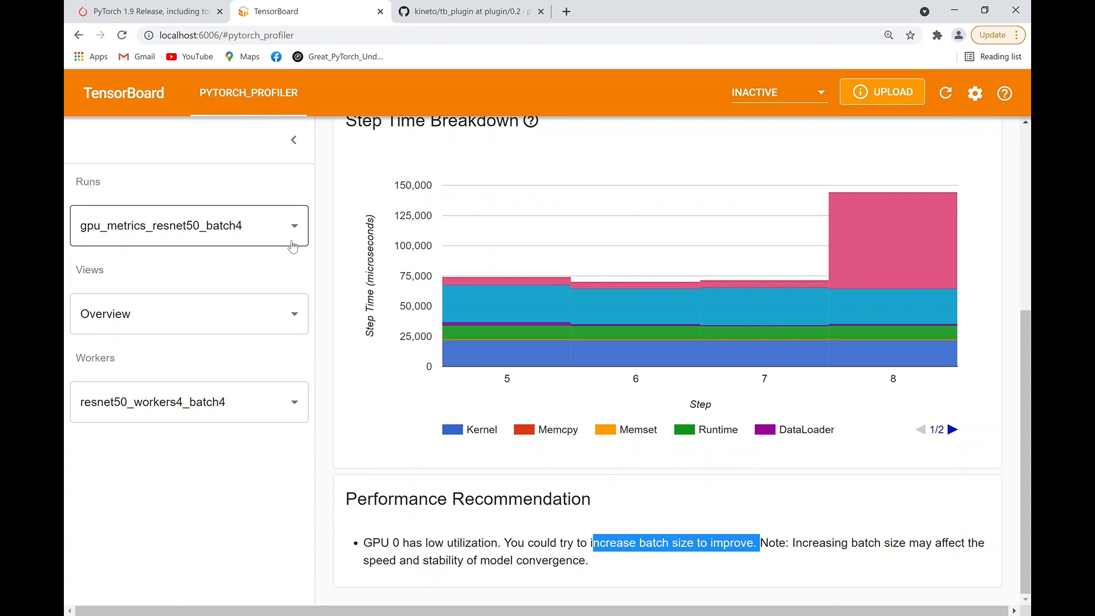
click(293, 225)
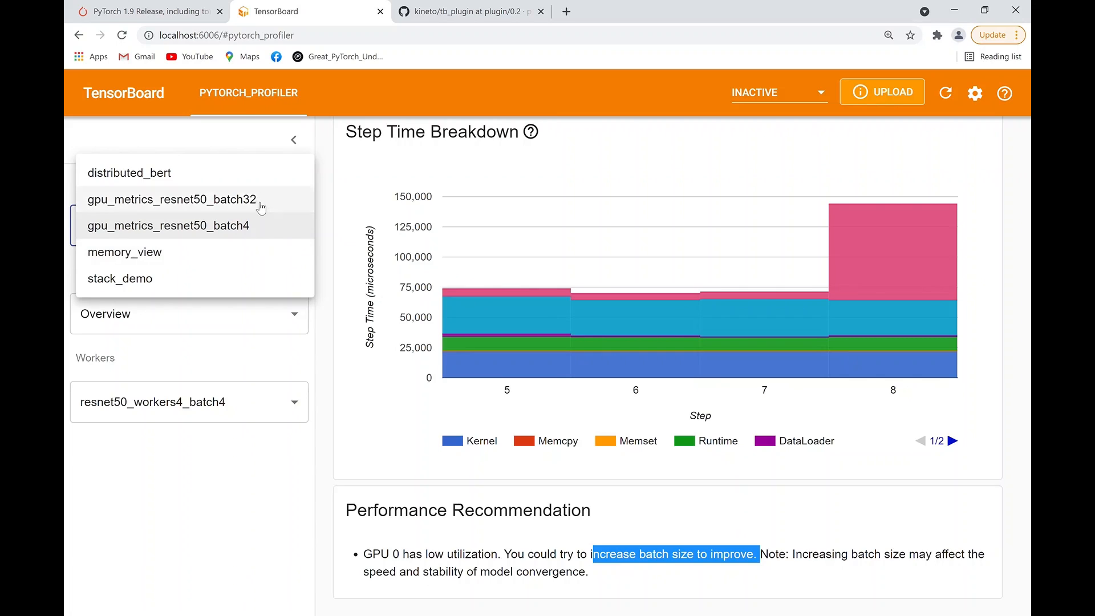
click(171, 199)
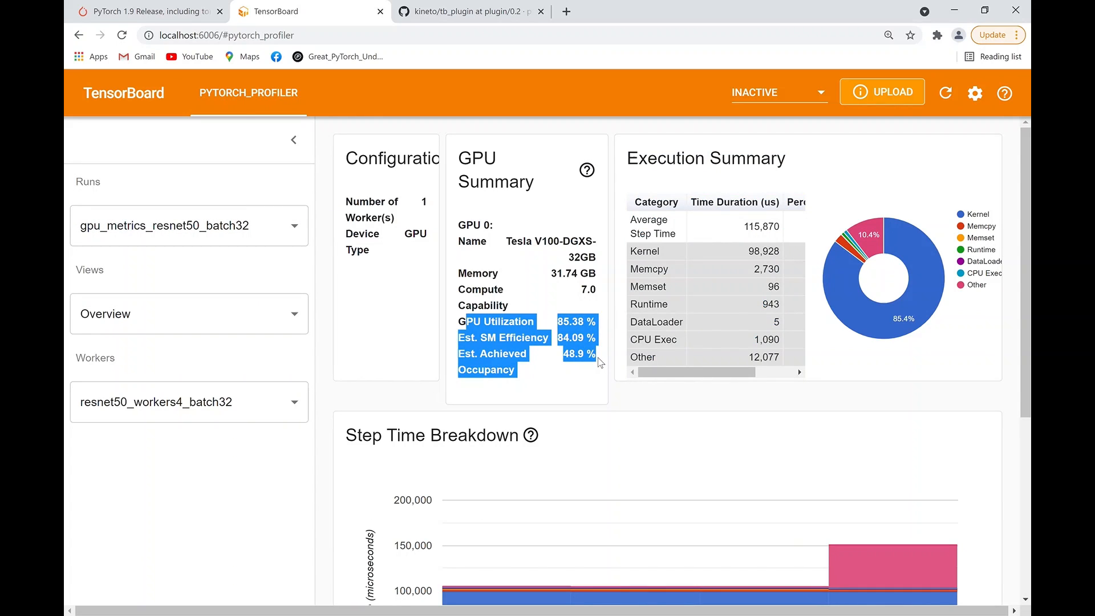
mouse_move(269, 286)
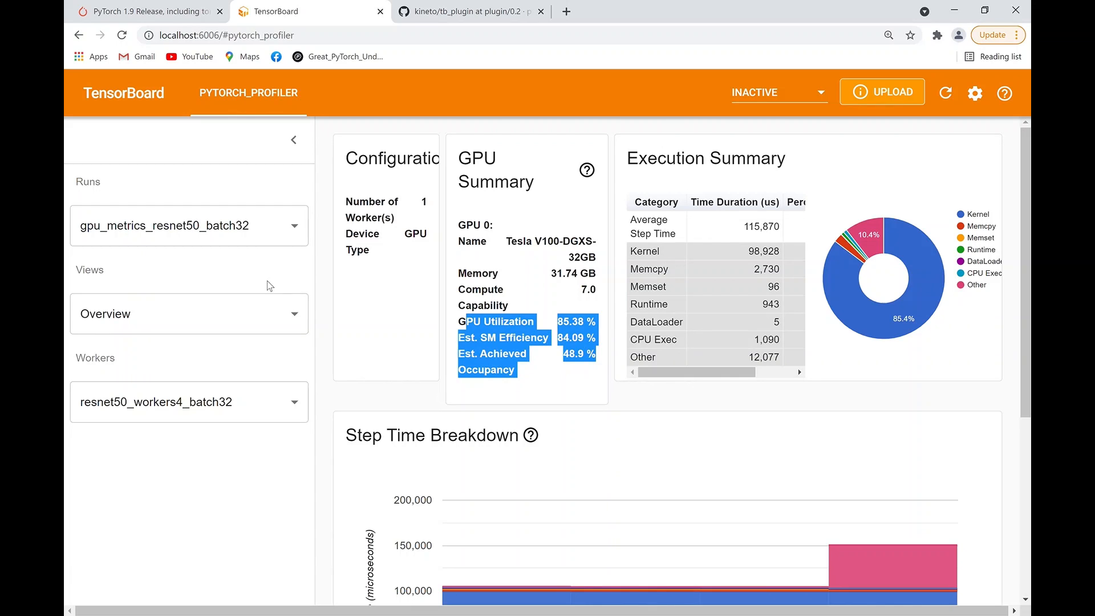
click(189, 225)
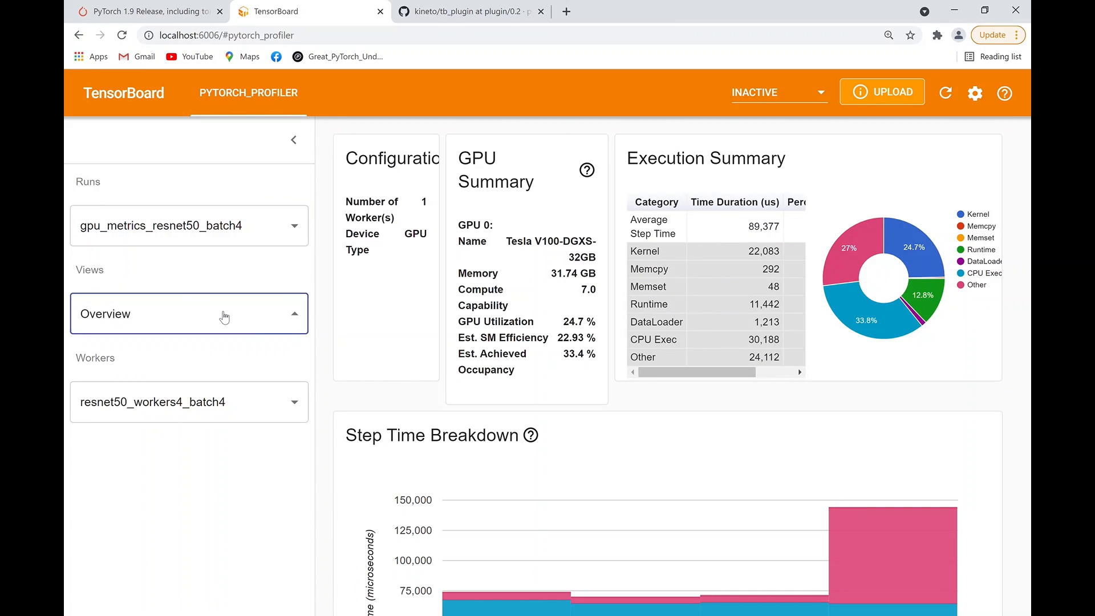
Step: Inspect Est. SM Efficiency samples in the batch4 Trace view, then open the kineto tb_plugin page
click(189, 314)
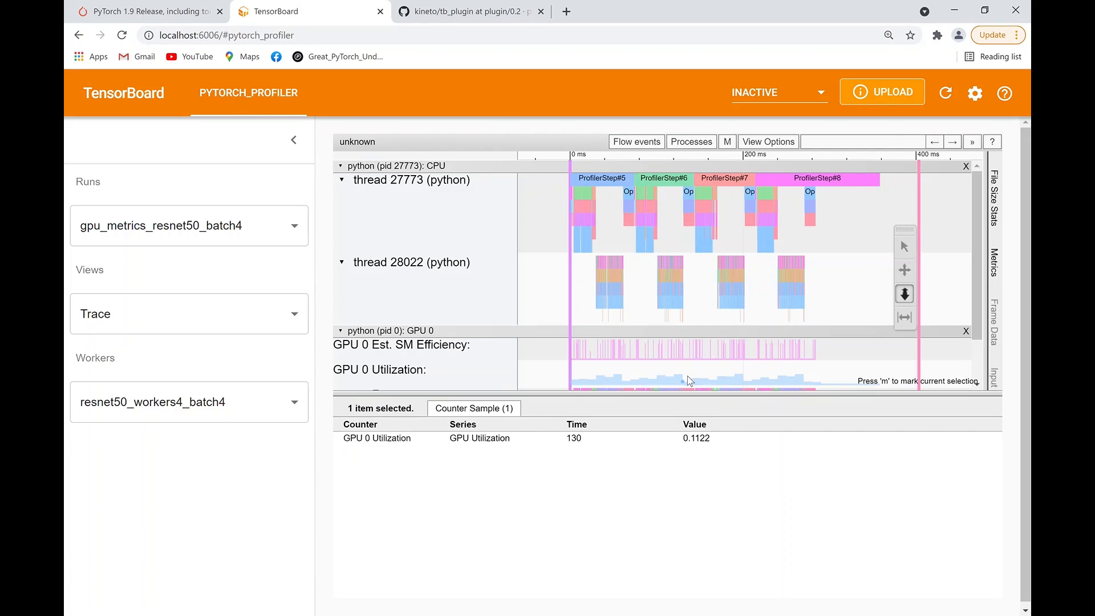
mouse_move(694, 386)
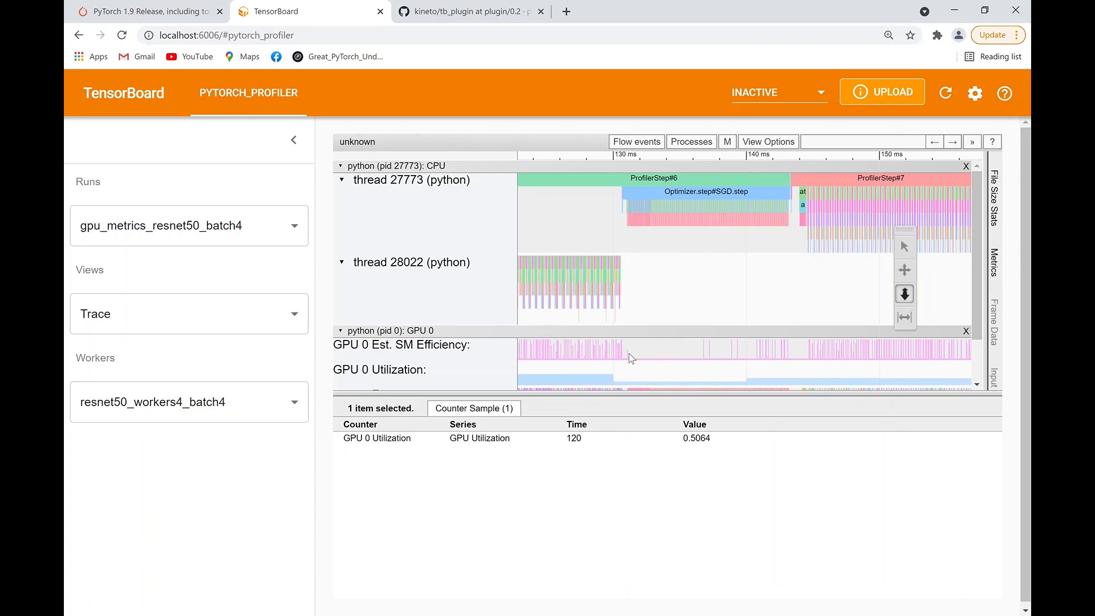
mouse_move(721, 368)
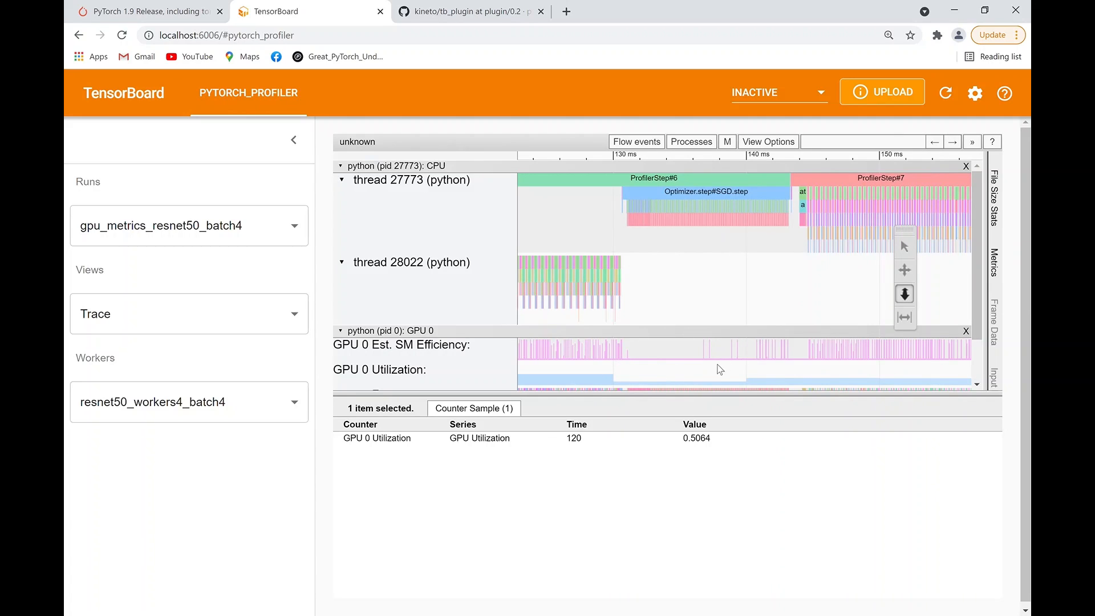
mouse_move(630, 364)
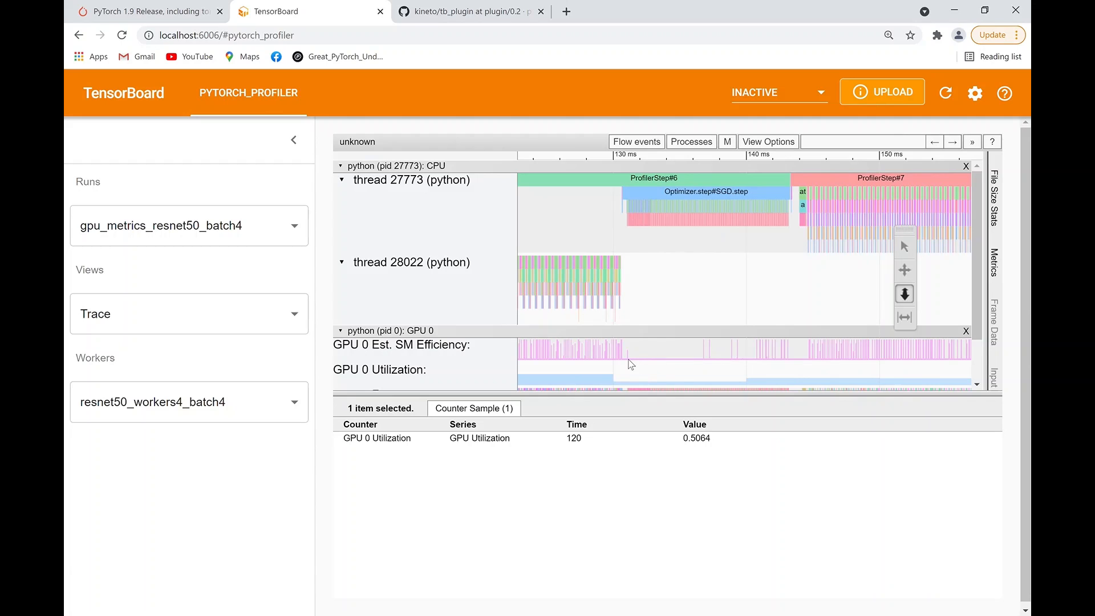
click(628, 358)
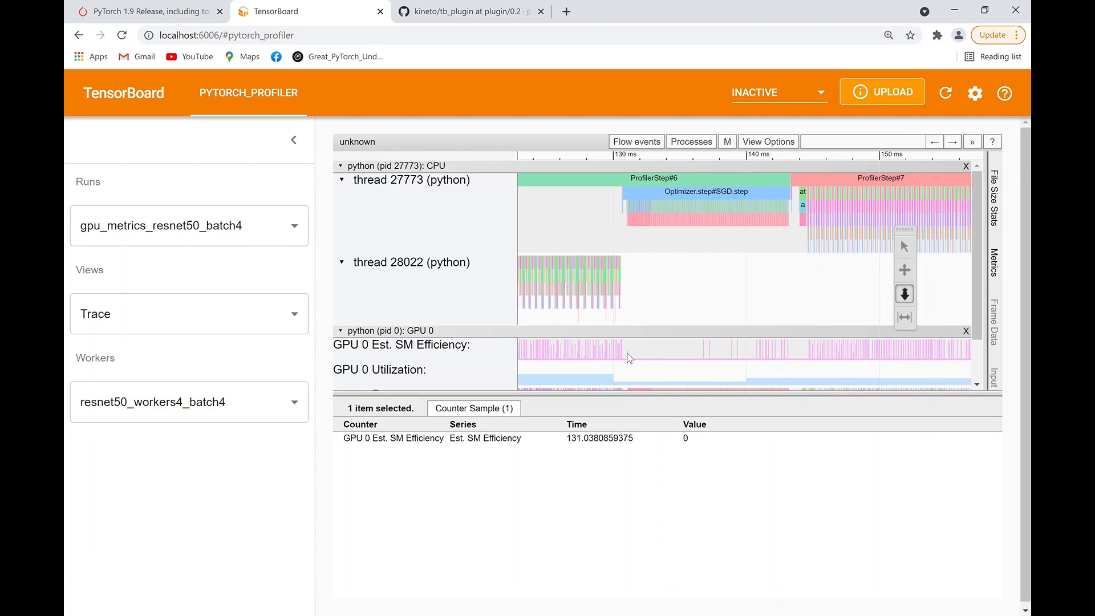
mouse_move(628, 358)
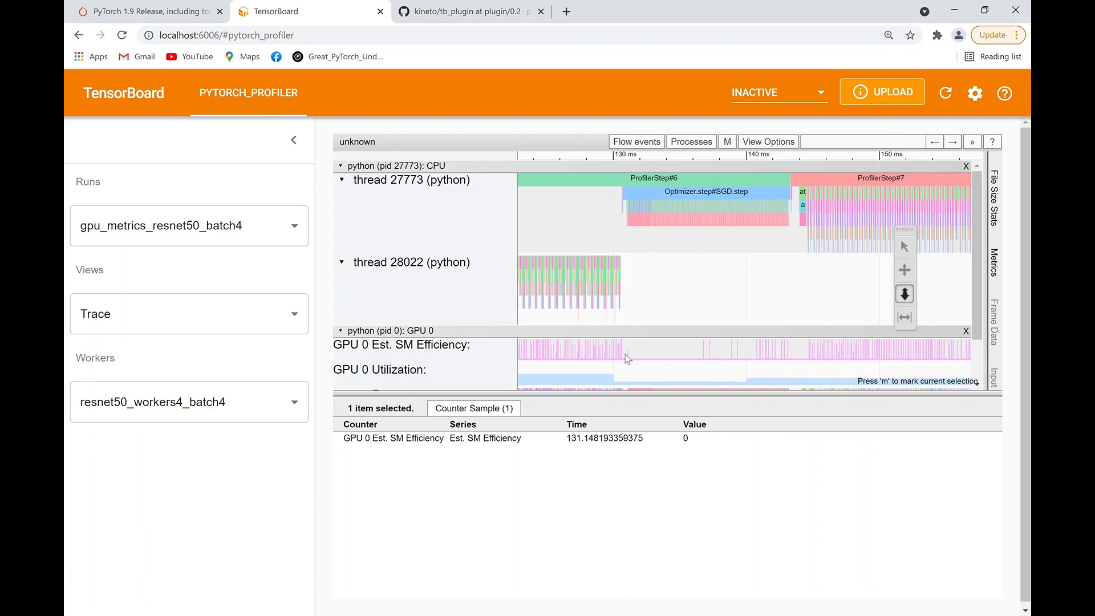
click(619, 349)
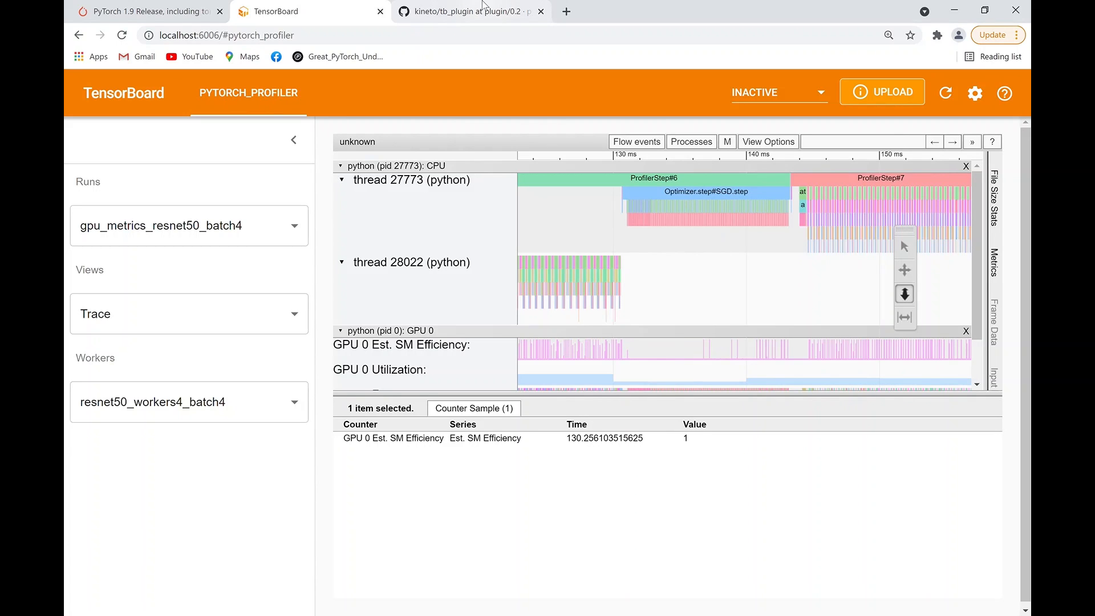
click(471, 11)
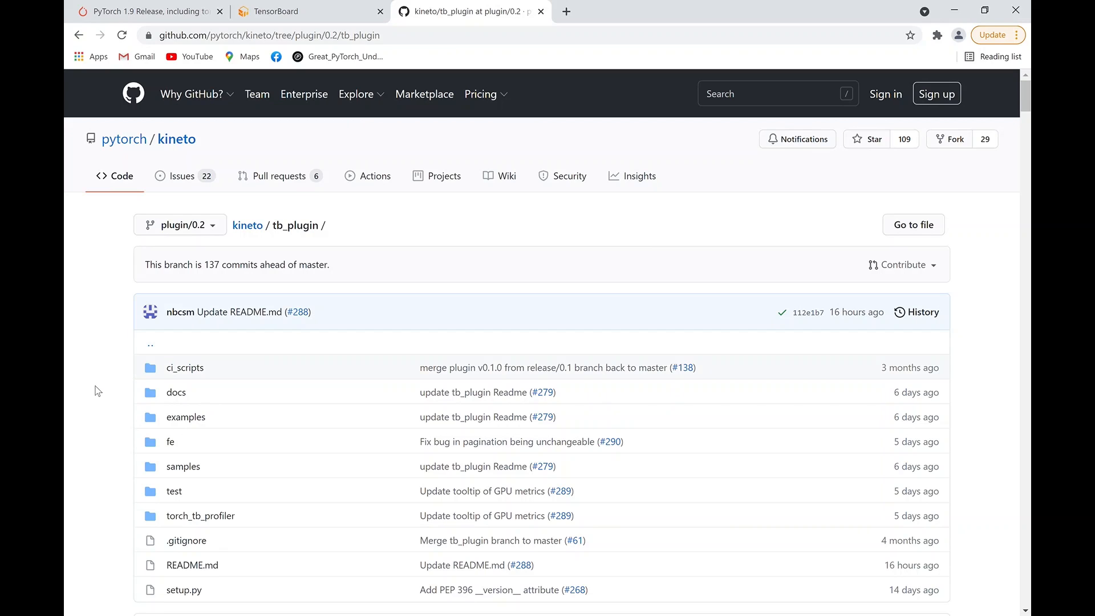